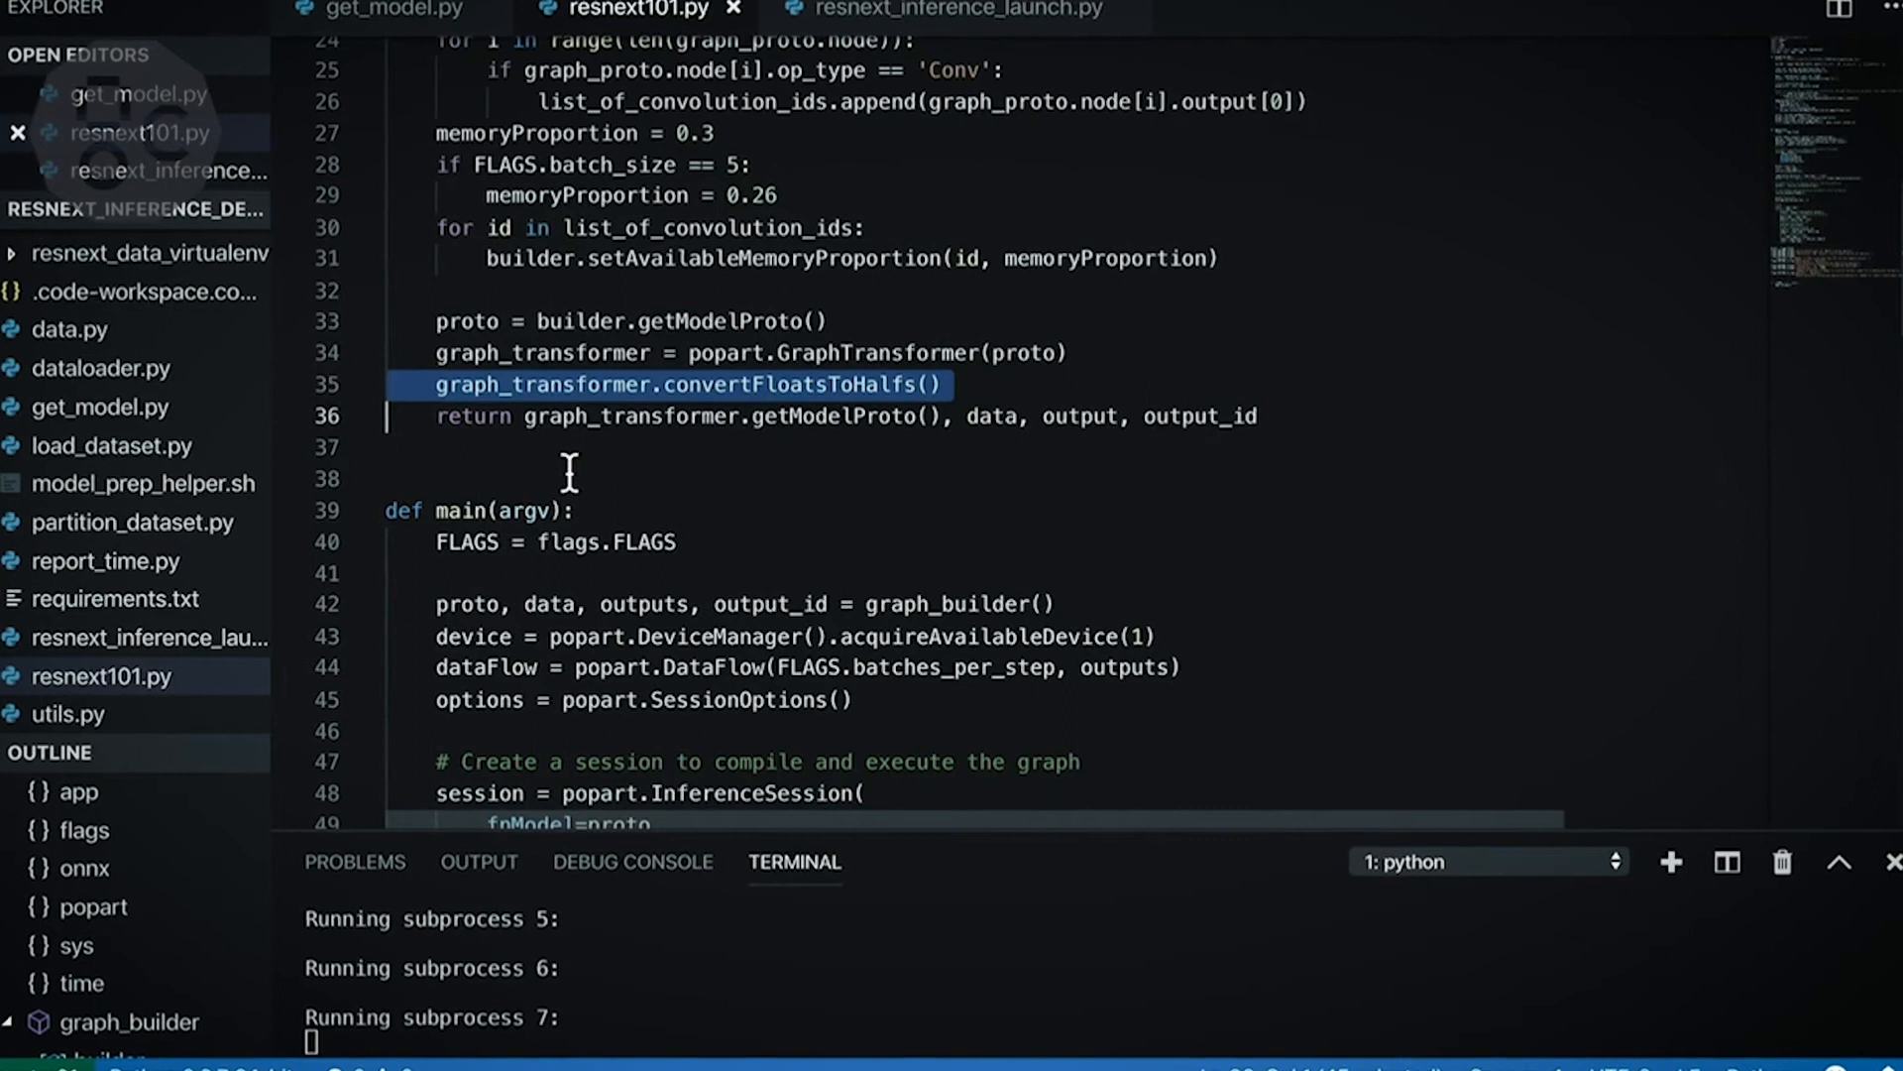
{"action": "scroll", "scroll_direction": "down", "scroll_amount": 3}
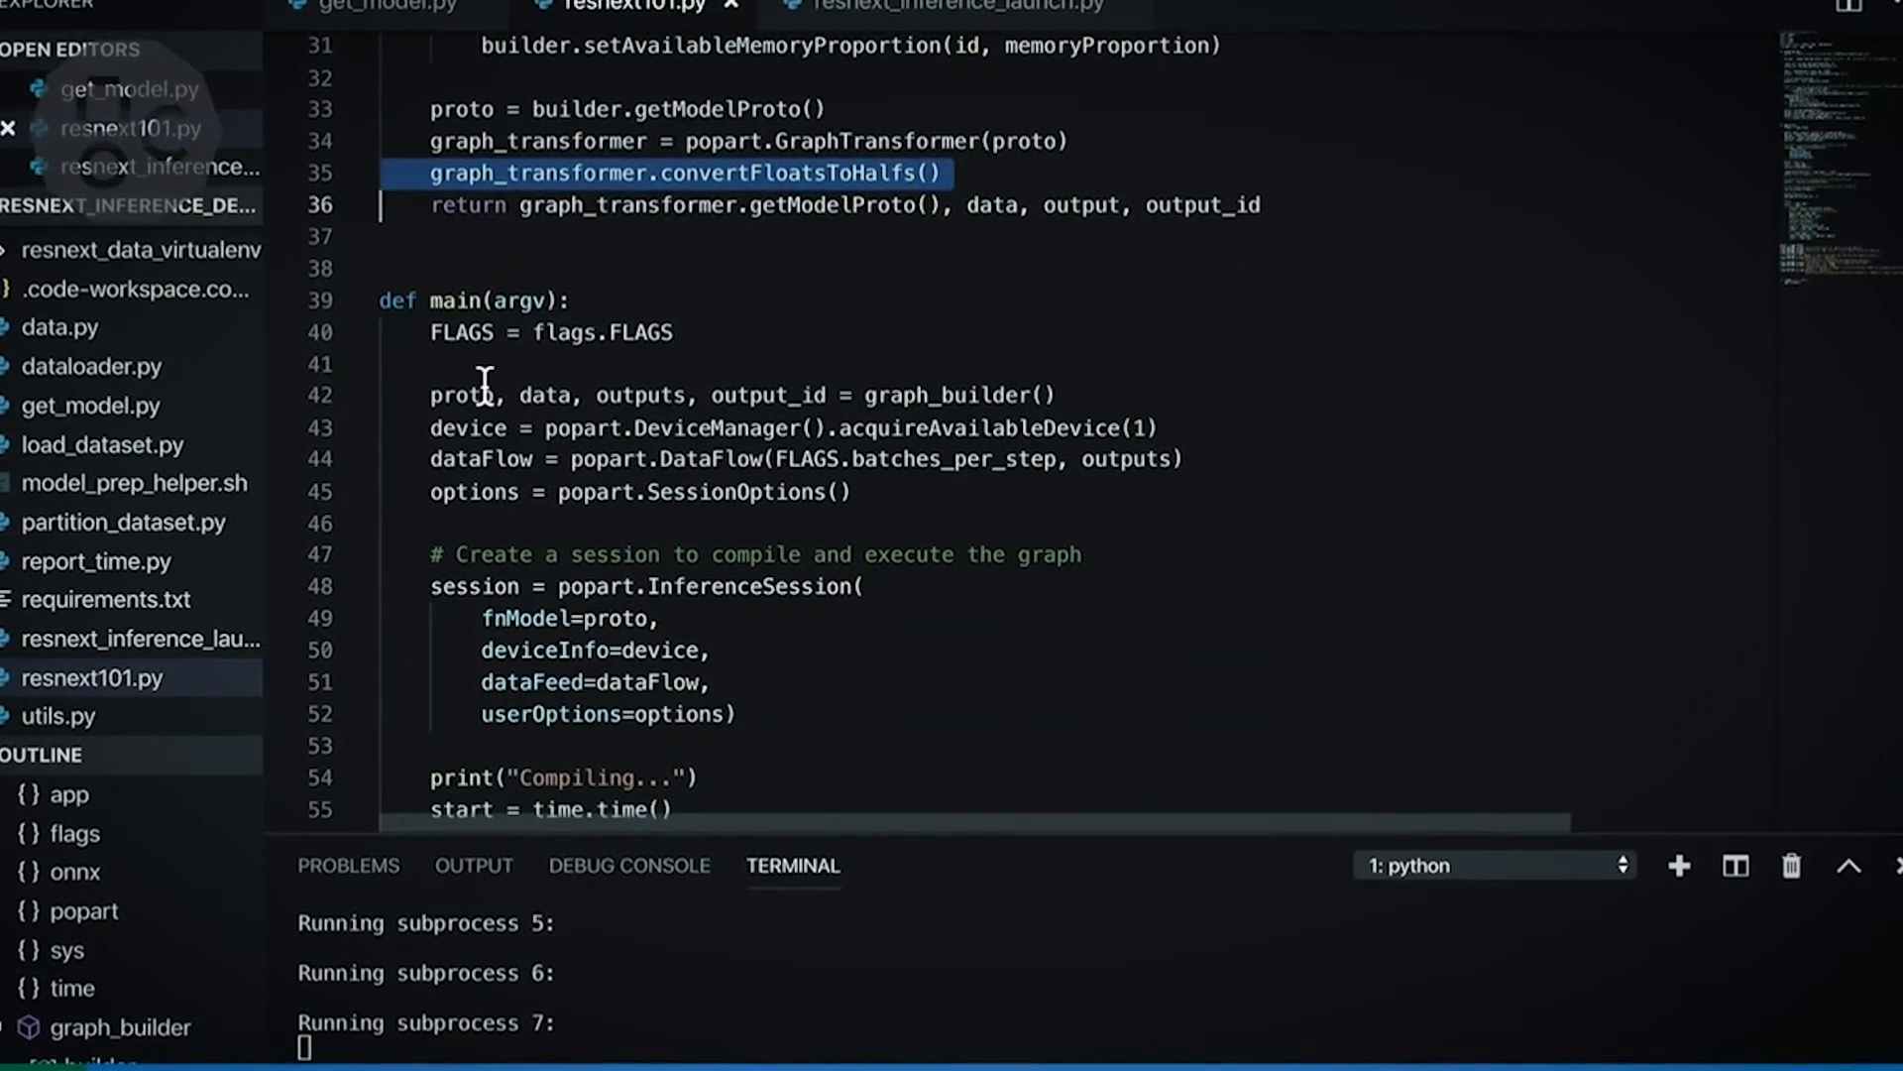
{"action": "scroll", "scroll_direction": "down", "scroll_amount": 3}
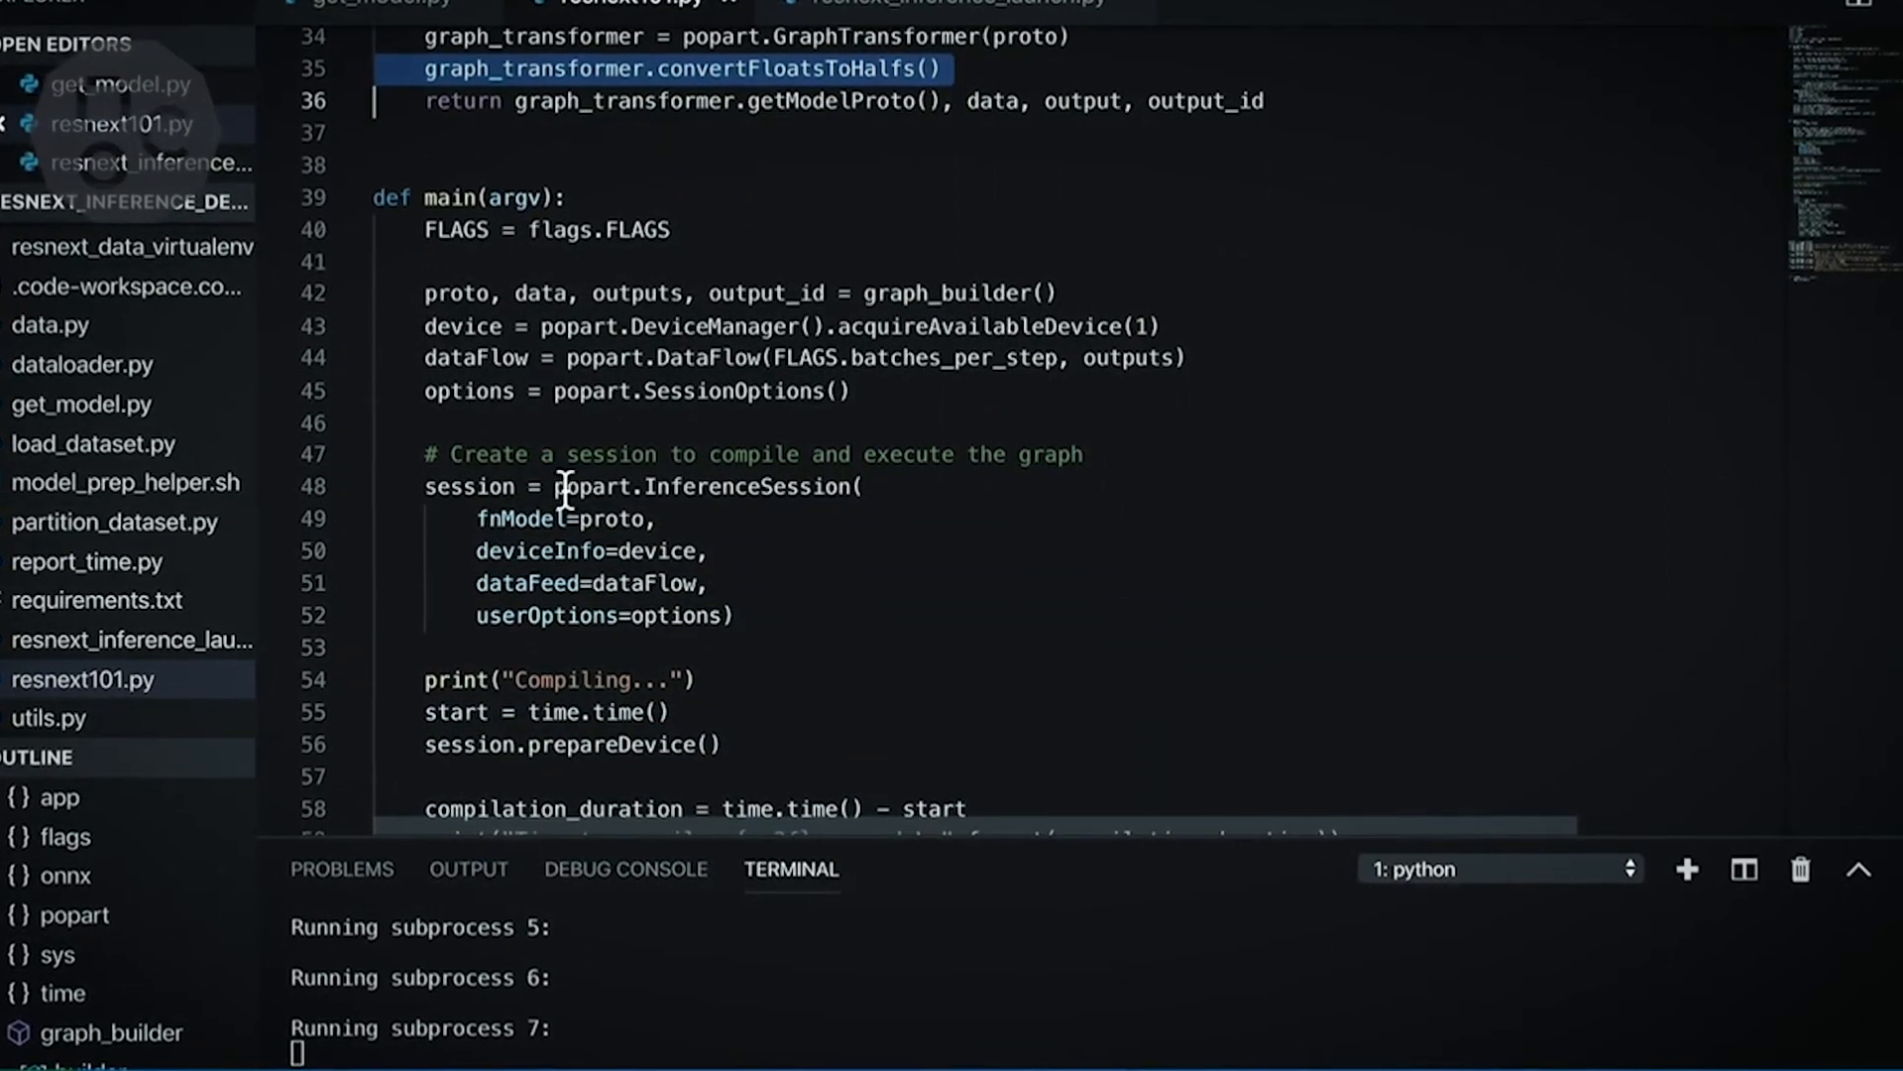